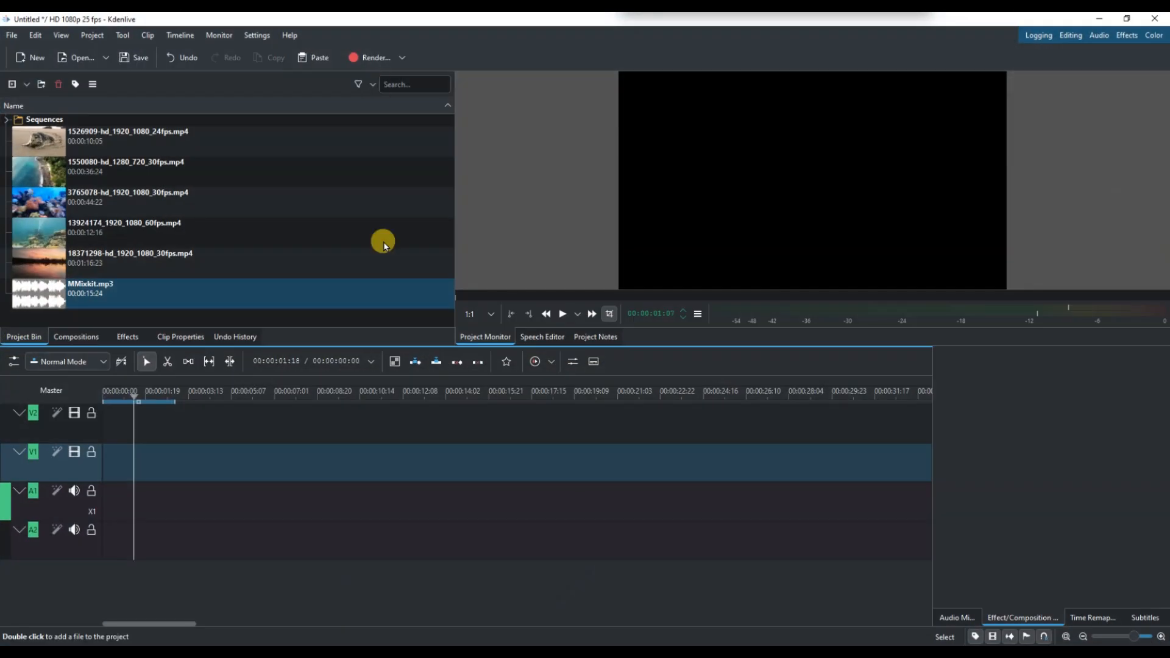
- Place MMixkit.mp3 on audio track A1 and find the Normalize effect by searching "no"
{"action": "left_click", "coordinate": [127, 227]}
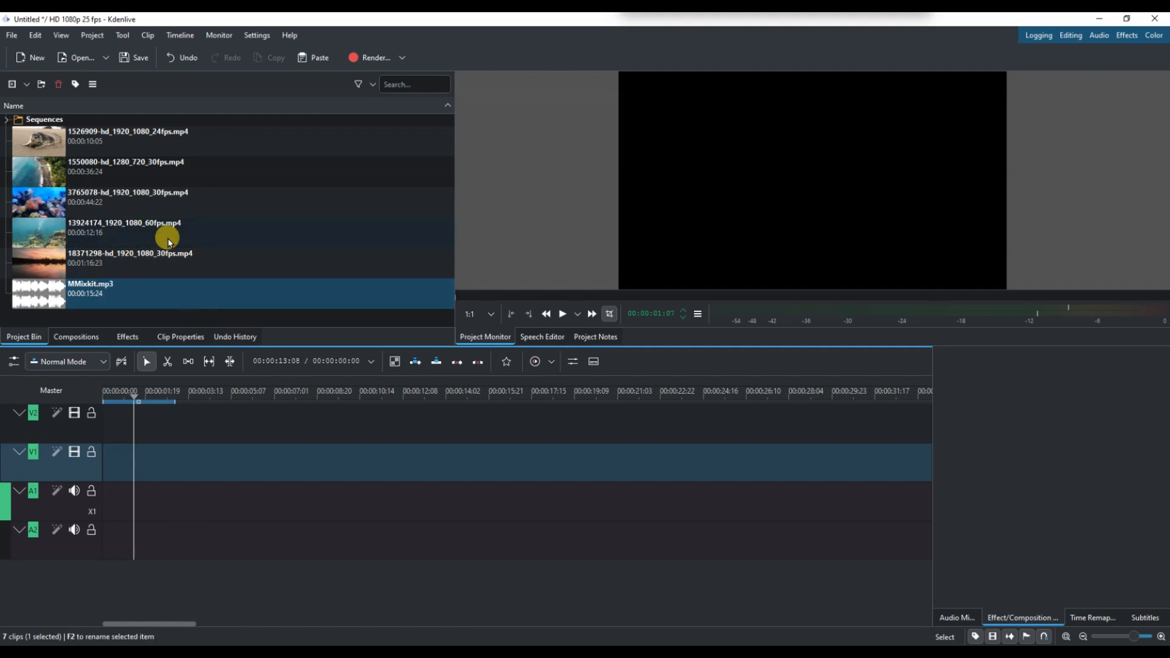
{"action": "mouse_move", "coordinate": [171, 288]}
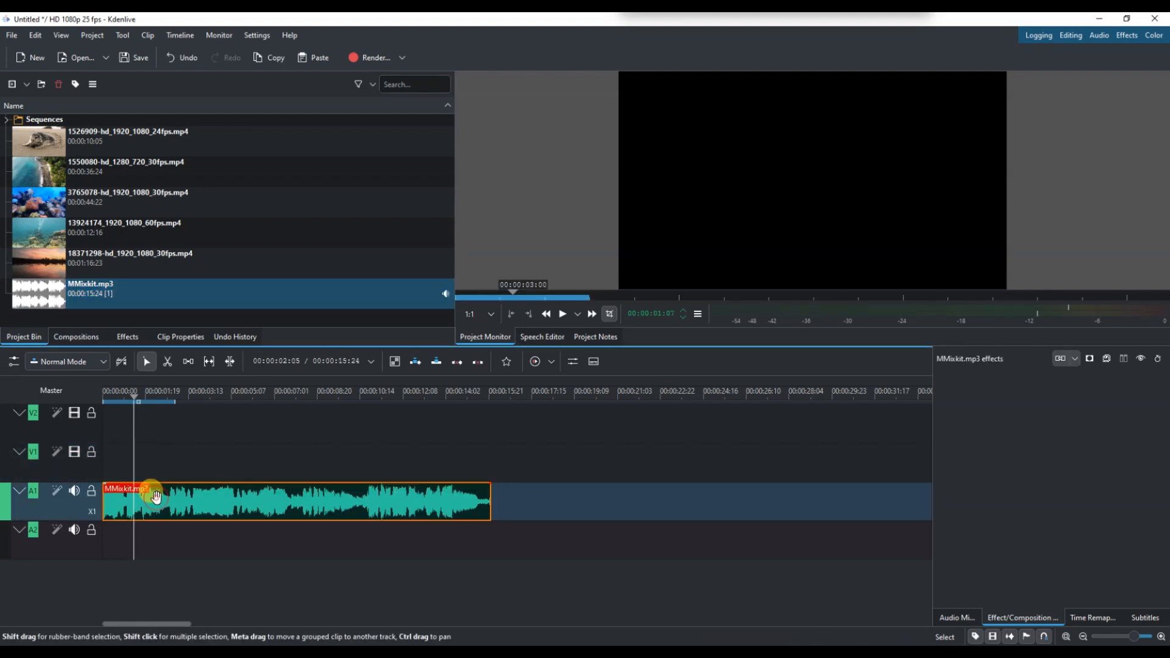
{"action": "left_click", "coordinate": [126, 337]}
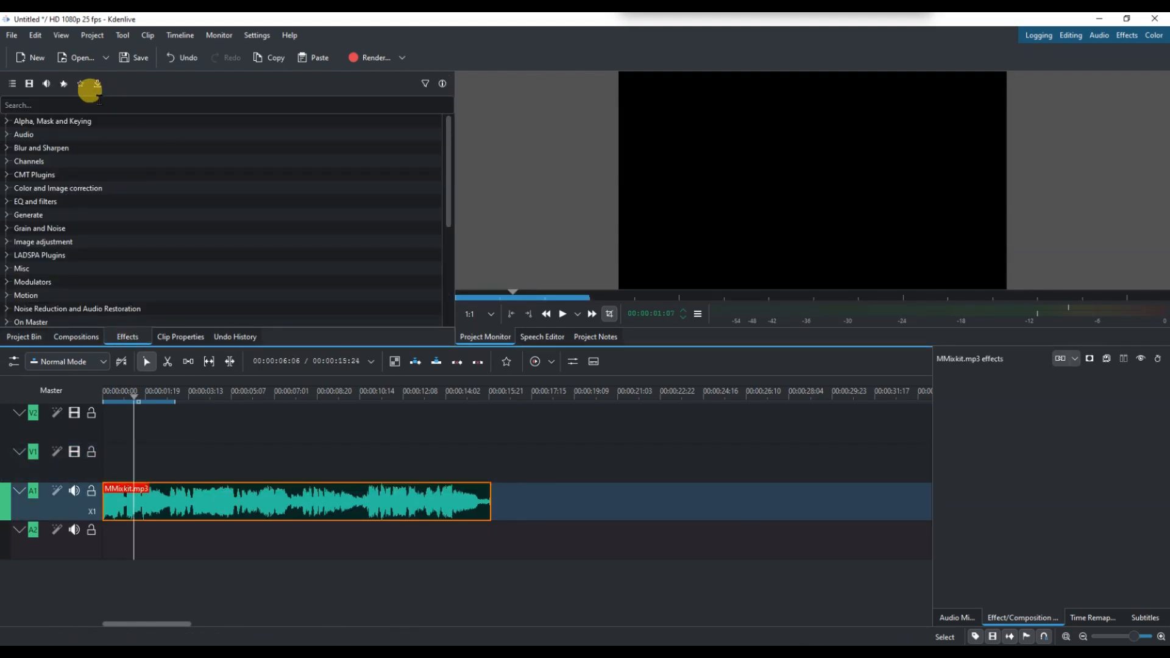
{"action": "type", "text": "normalize"}
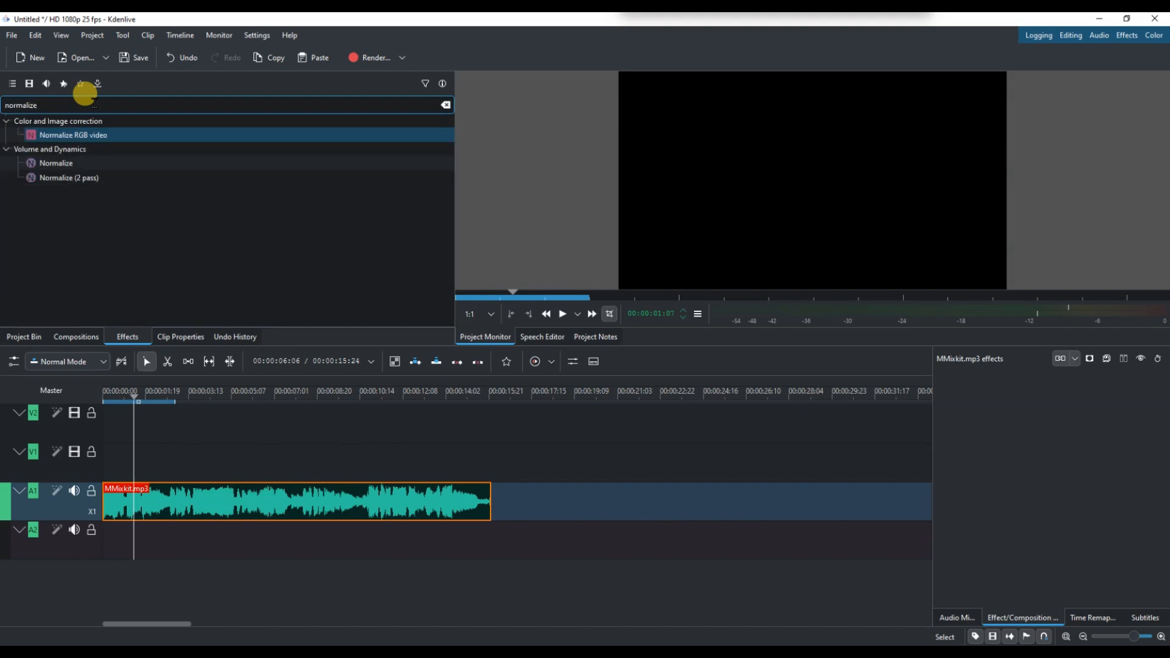
{"action": "left_click", "coordinate": [56, 162]}
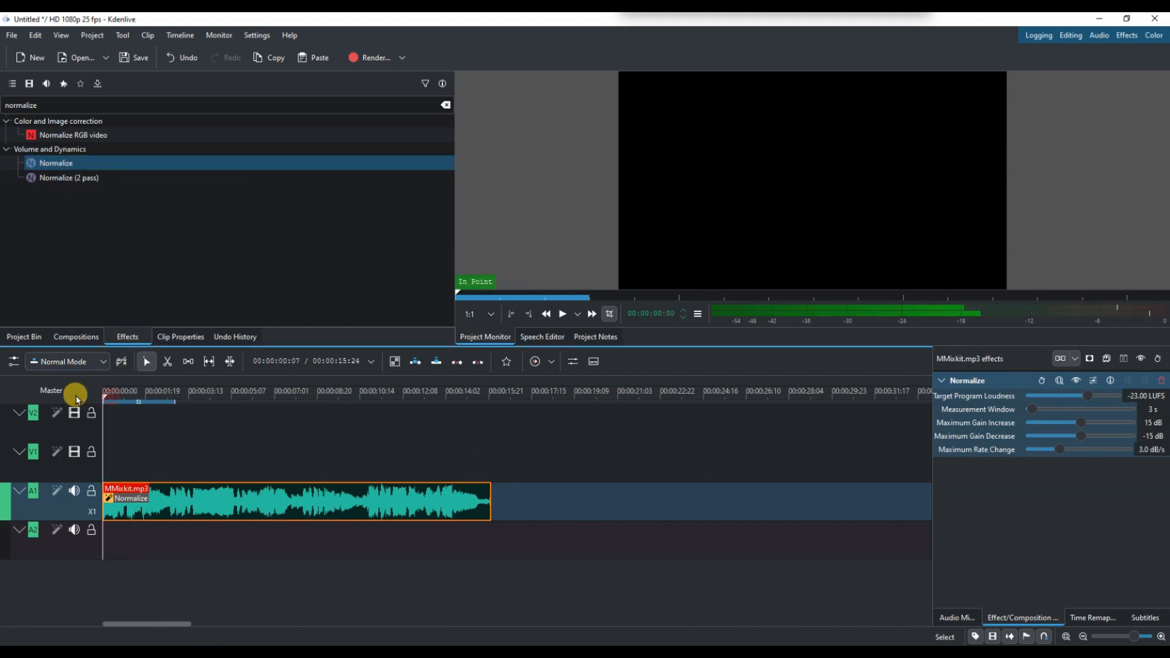
- Play back the MMixkit.mp3 clip with the Normalize effect applied
{"action": "left_click", "coordinate": [562, 313]}
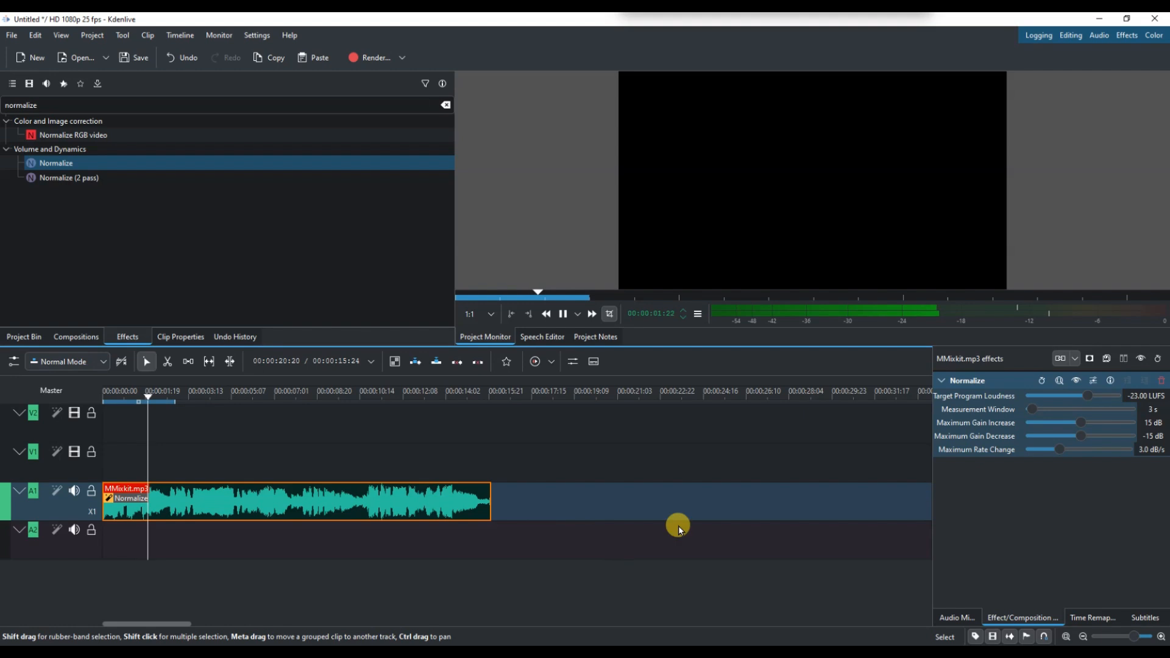